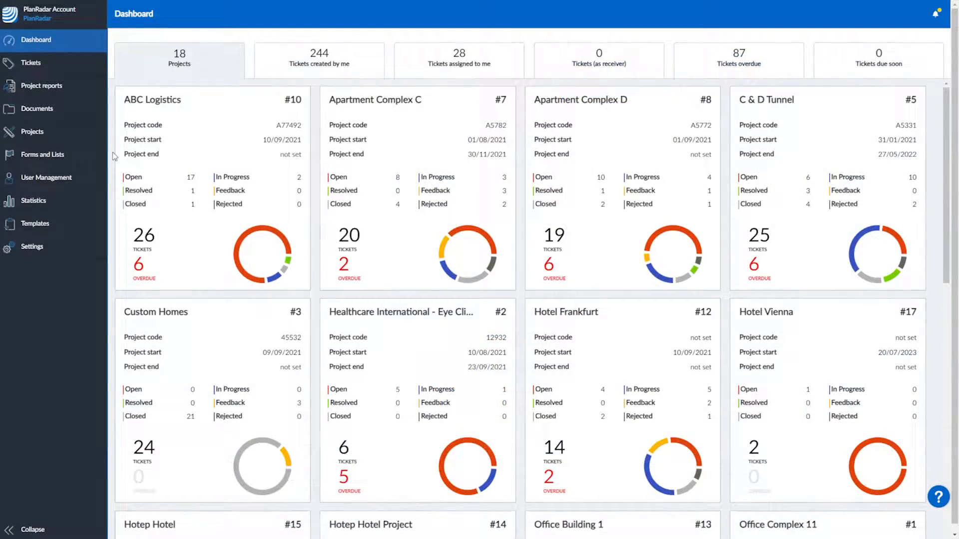
Open a sample ticket and scroll through its fields
click(31, 62)
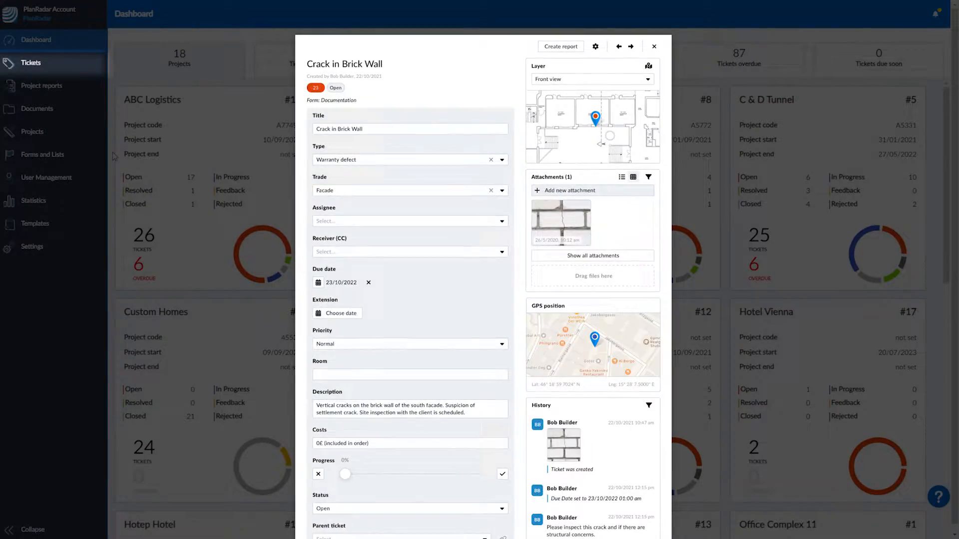
scroll(down, 3)
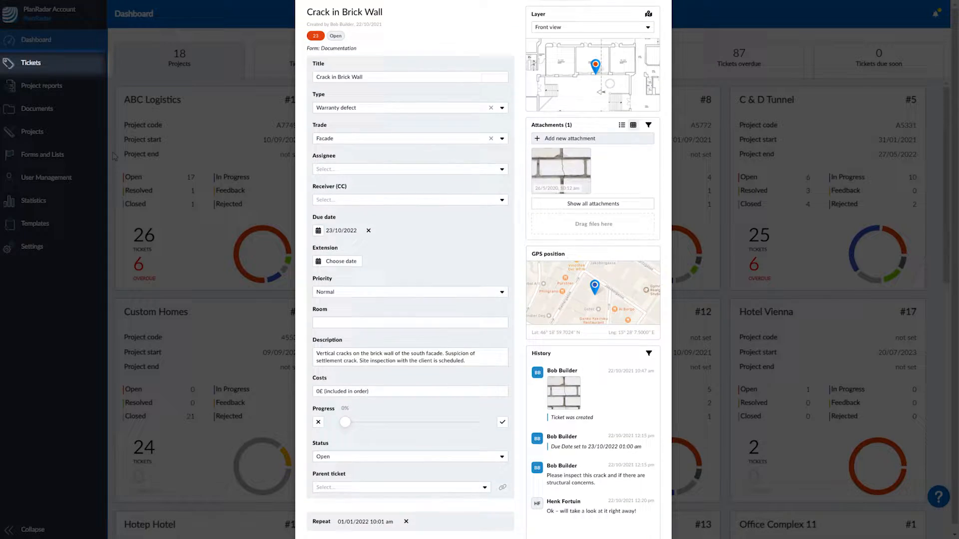
scroll(down, 3)
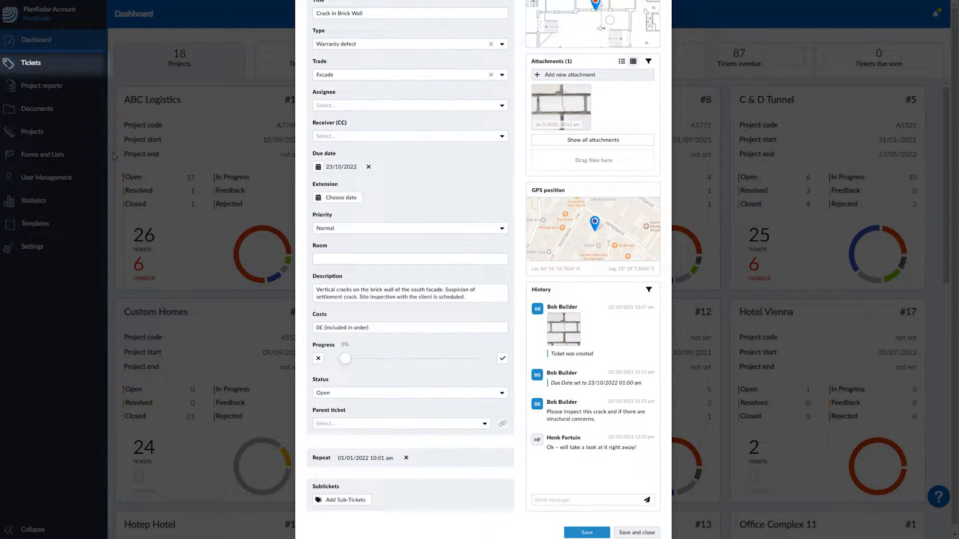
scroll(down, 3)
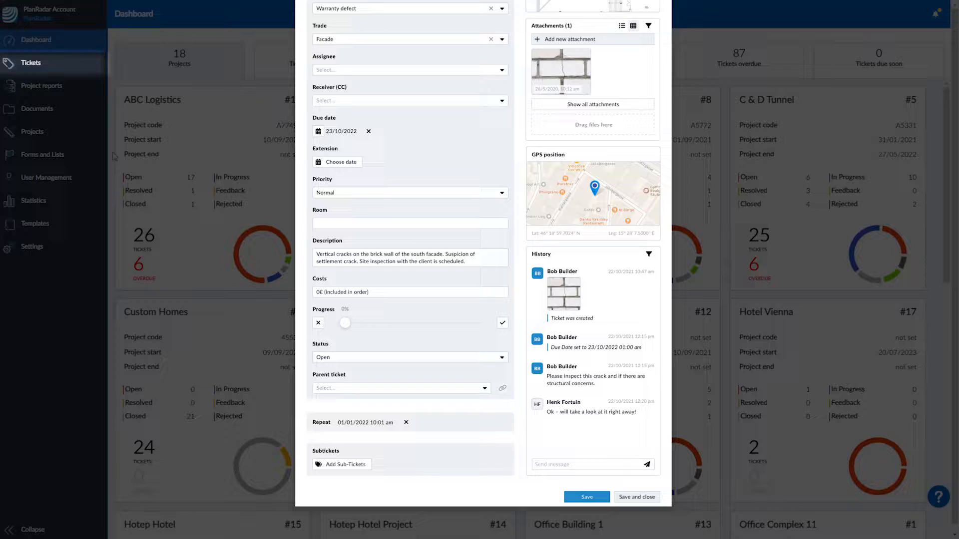
Close the ticket and start a new blank form from the forms overview
click(636, 497)
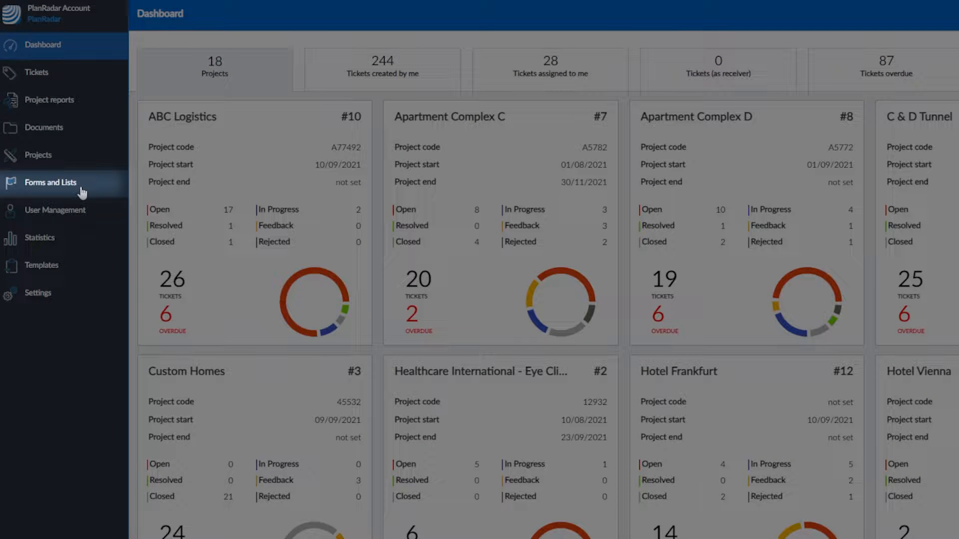
click(49, 182)
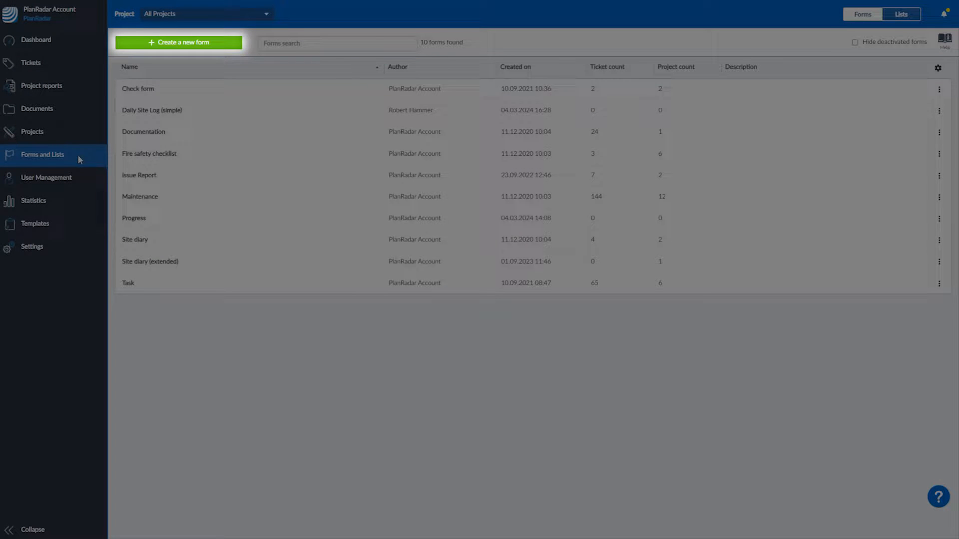
click(177, 42)
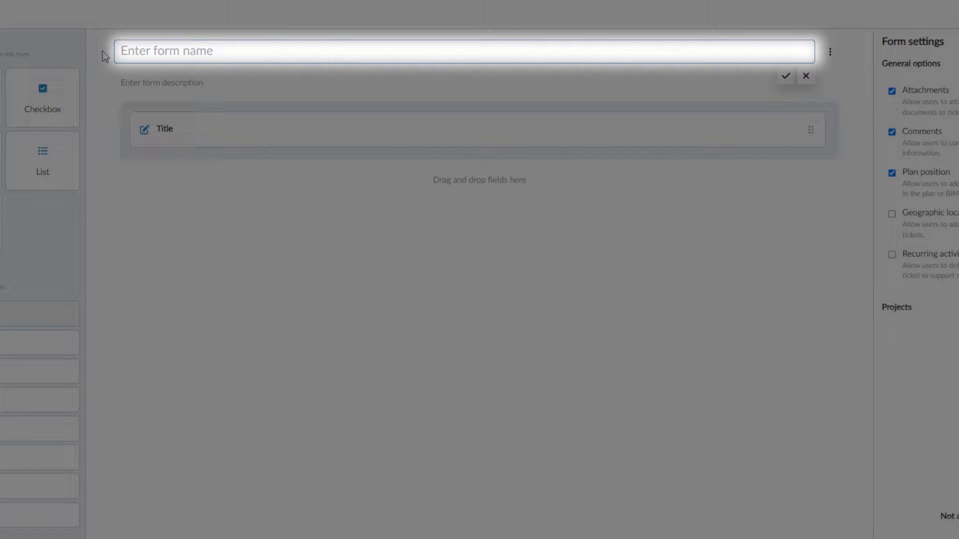
Name the form 'Daily Site Log' and add Status and Priority fields below Title
click(786, 75)
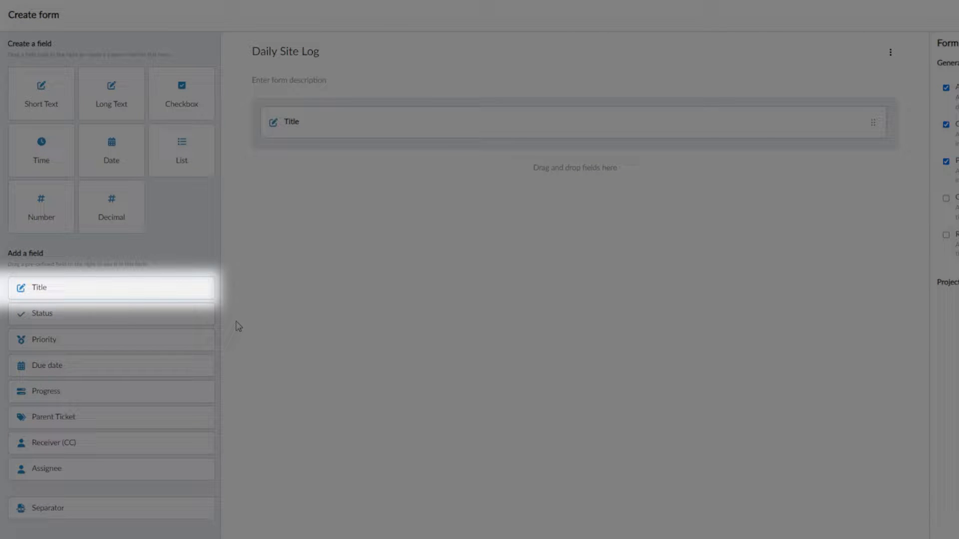
mouse_move(211, 316)
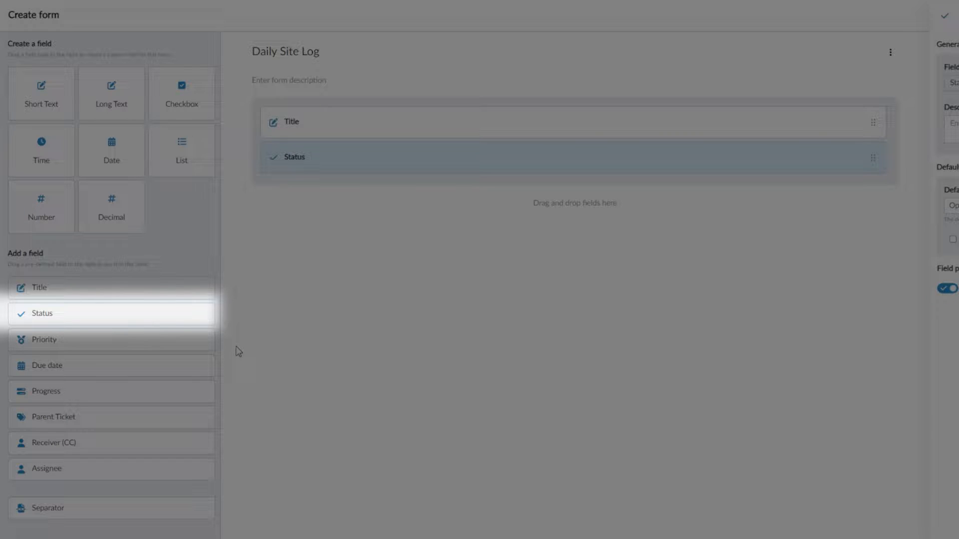
mouse_move(199, 345)
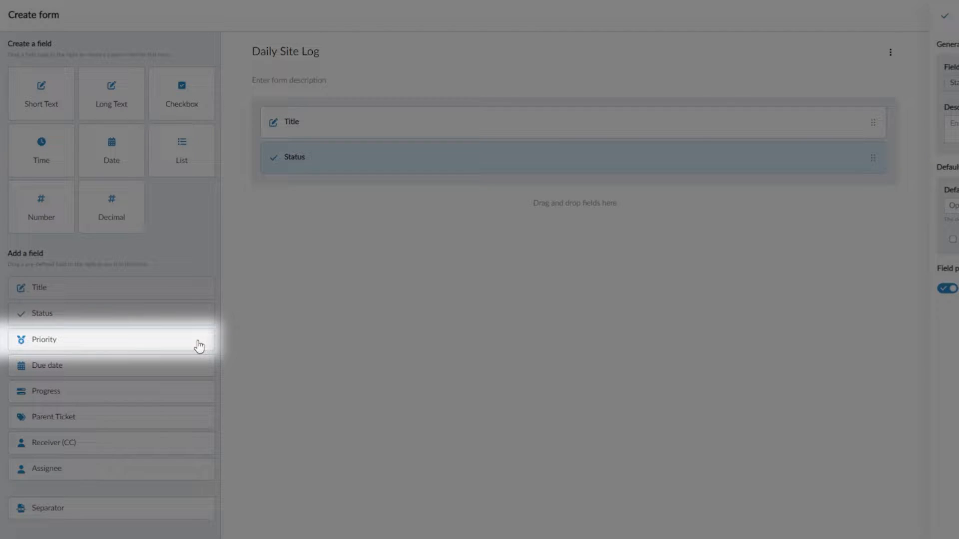
click(43, 339)
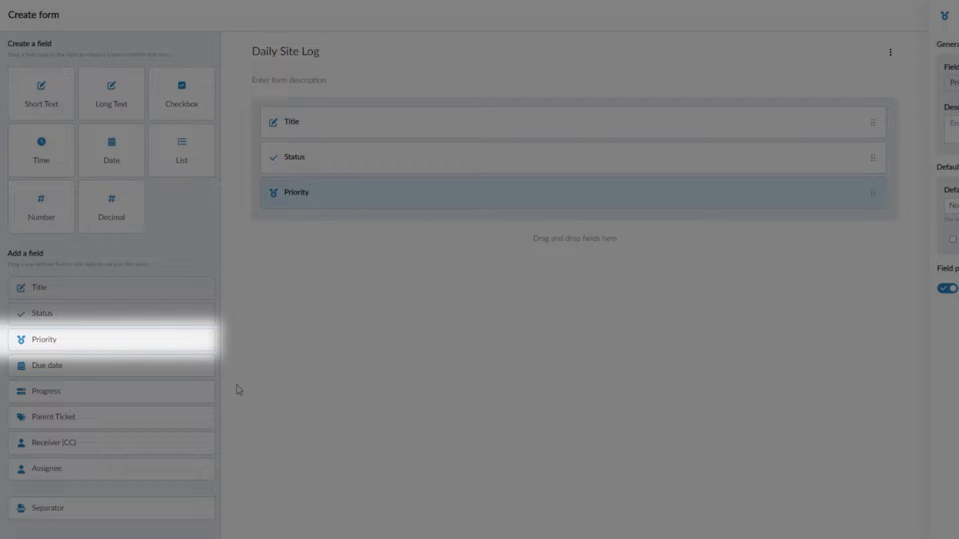
mouse_move(209, 402)
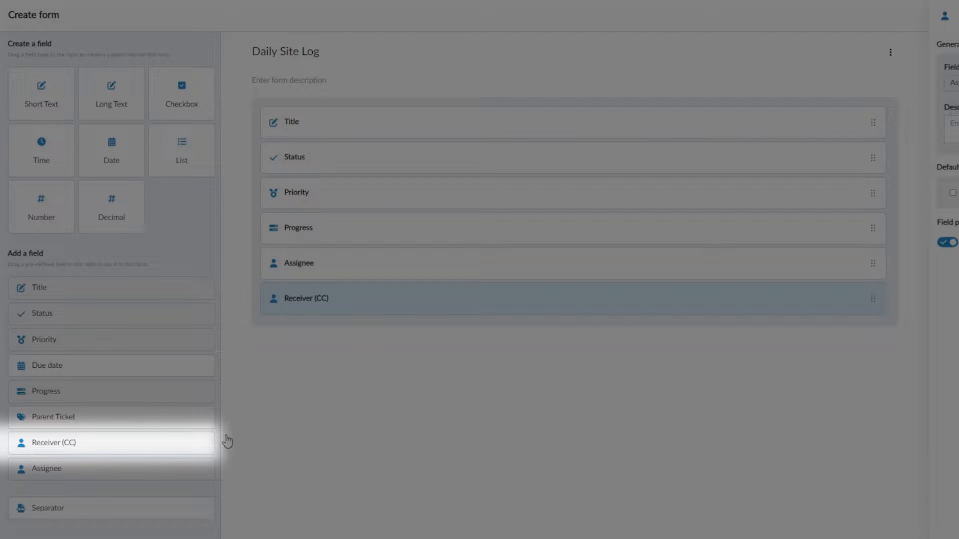
mouse_move(241, 387)
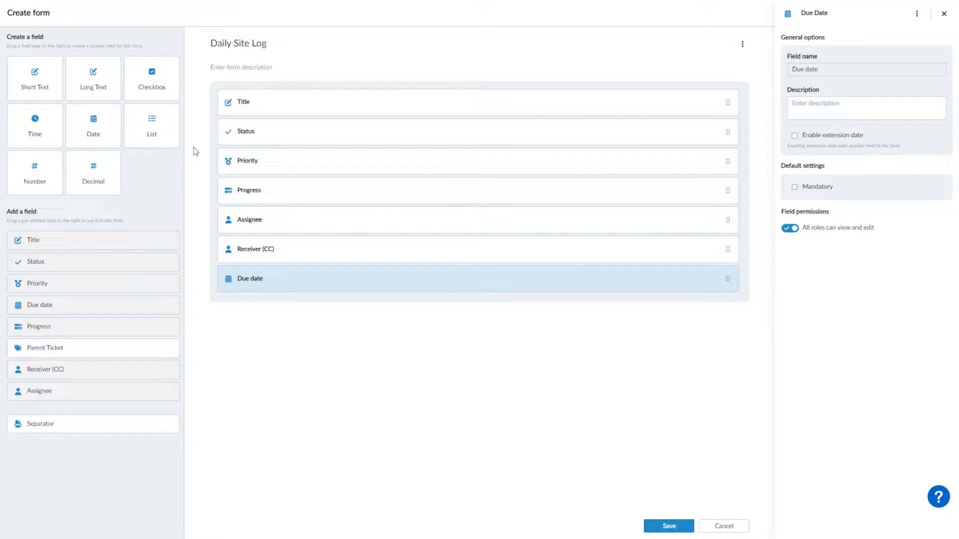
Add a 'Description' long text field, a 'Fire Doors Inspected' checkbox and a list field
click(93, 79)
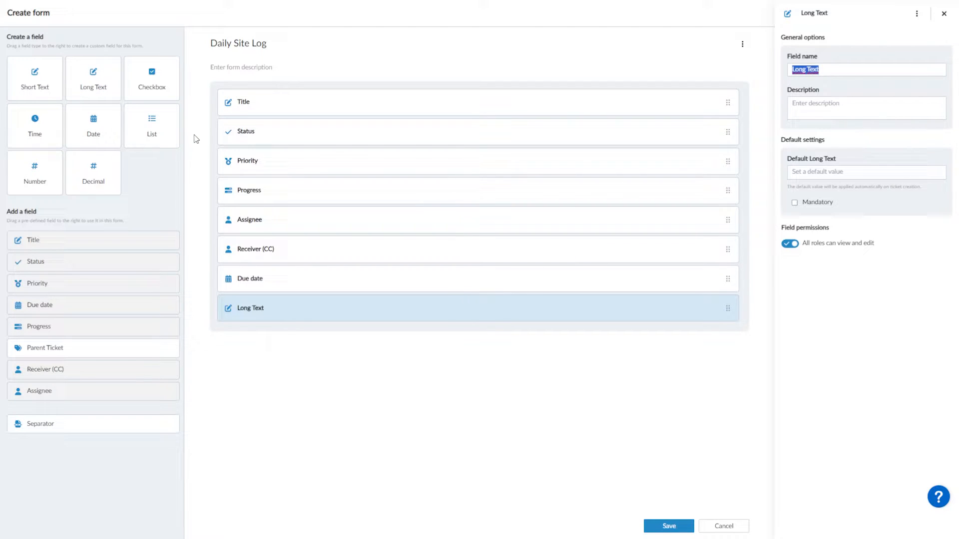
text(Description)
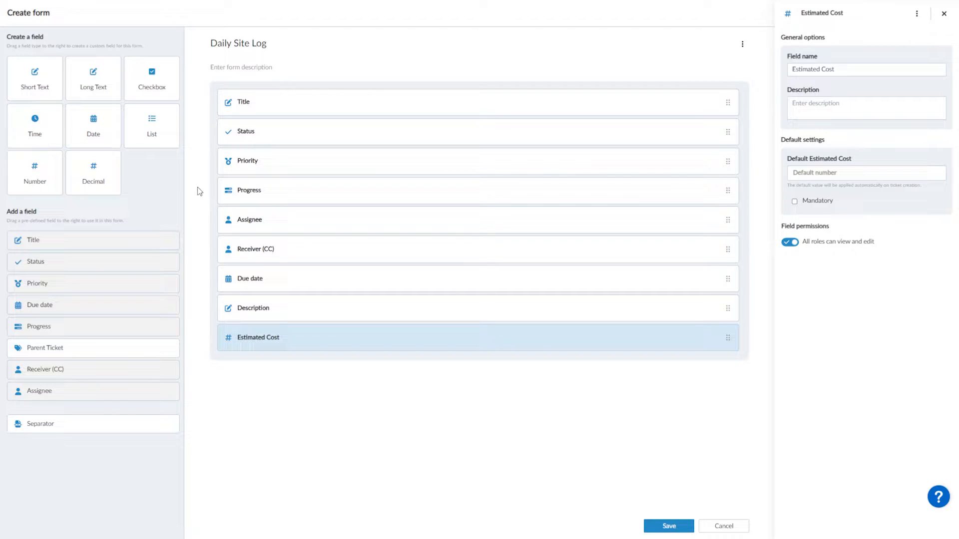
click(152, 79)
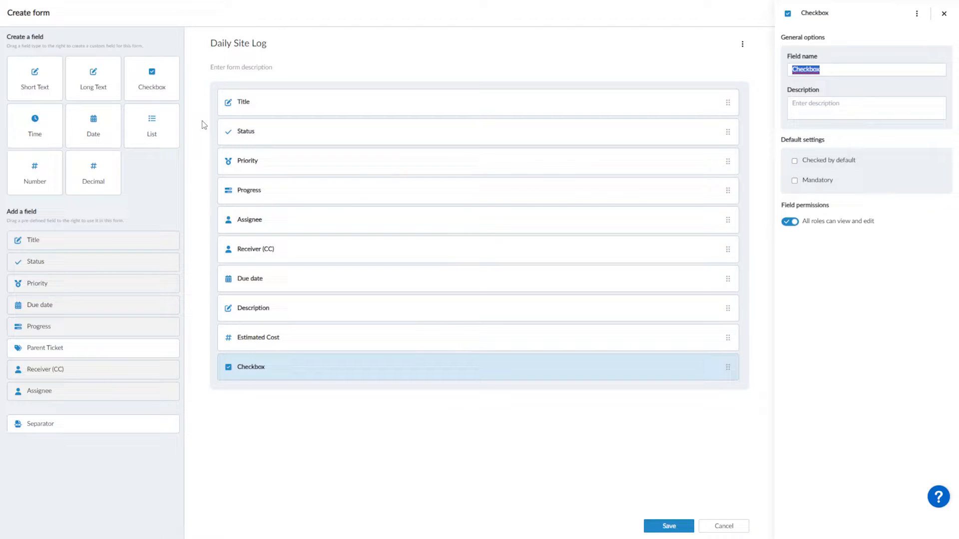
text(Fire Doors Inspected)
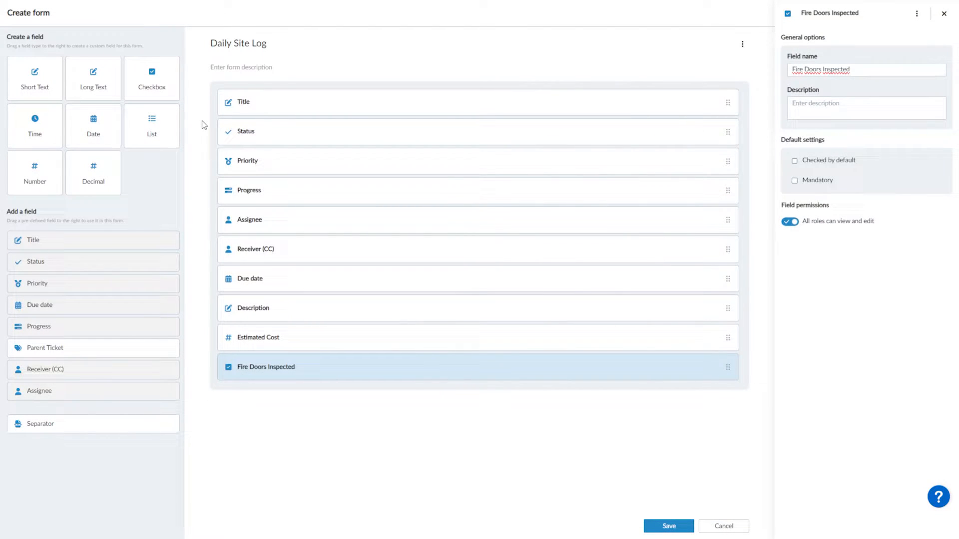
mouse_move(152, 125)
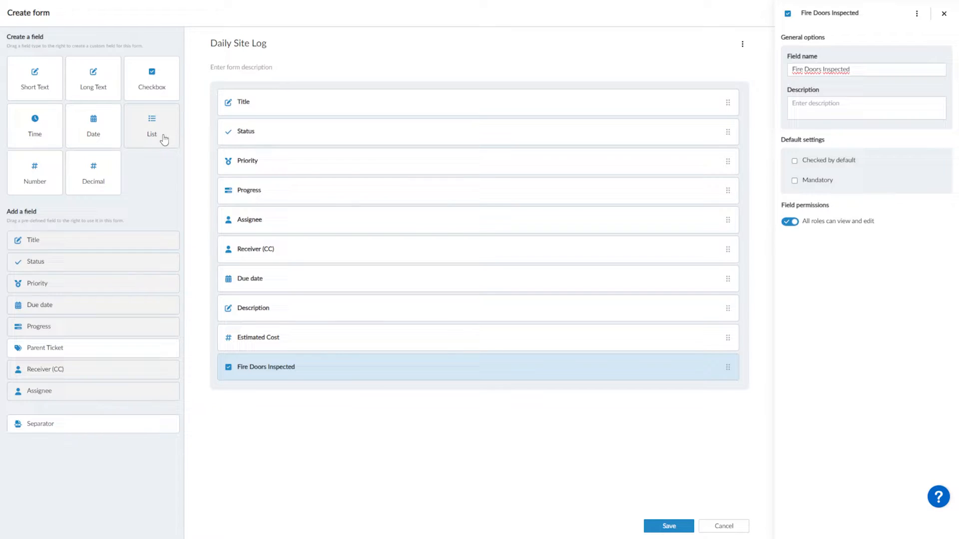
click(151, 125)
text(Weather)
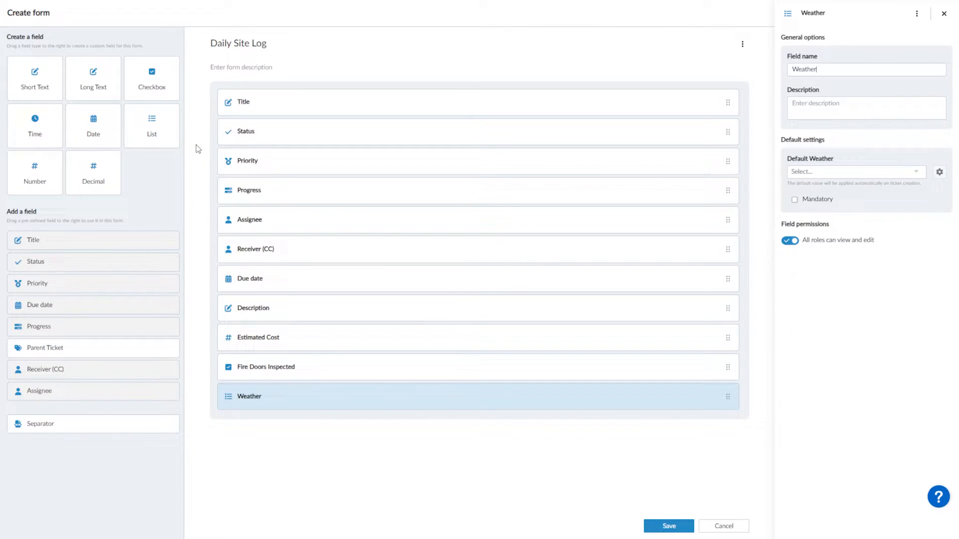
Save the Daily Site Log form and close the editor
click(668, 526)
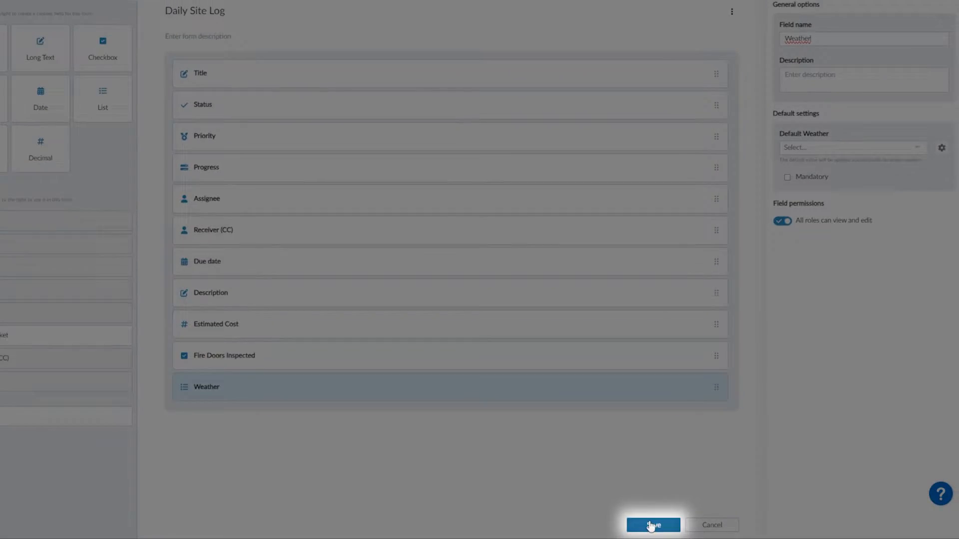
click(652, 525)
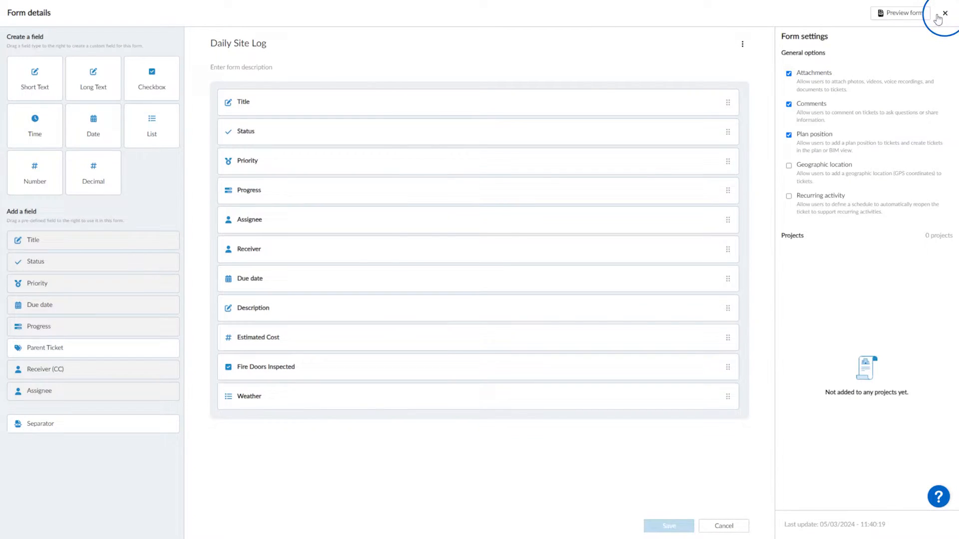
click(945, 13)
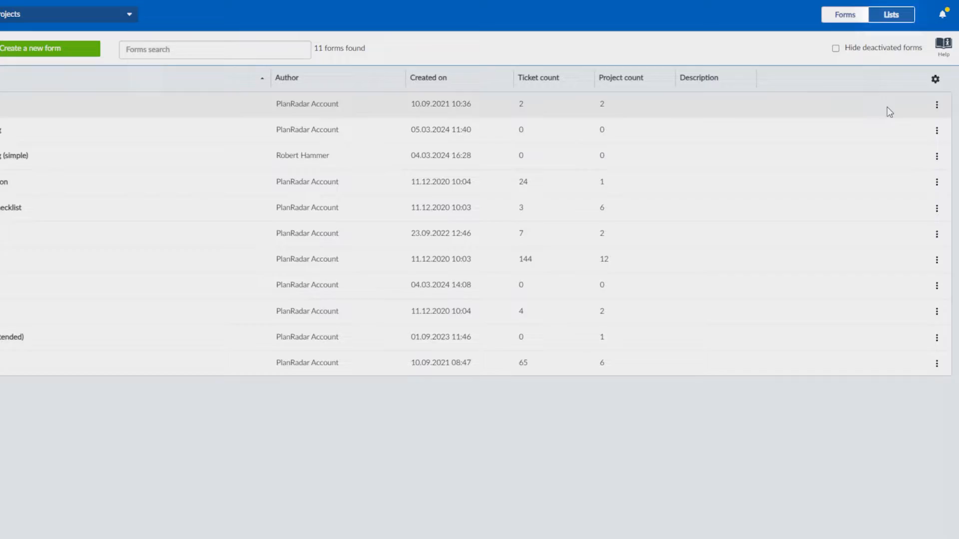
Build the 'Weather' list with Rain, Snow, Sun, Thunderstorms and Wind, and save it
click(891, 14)
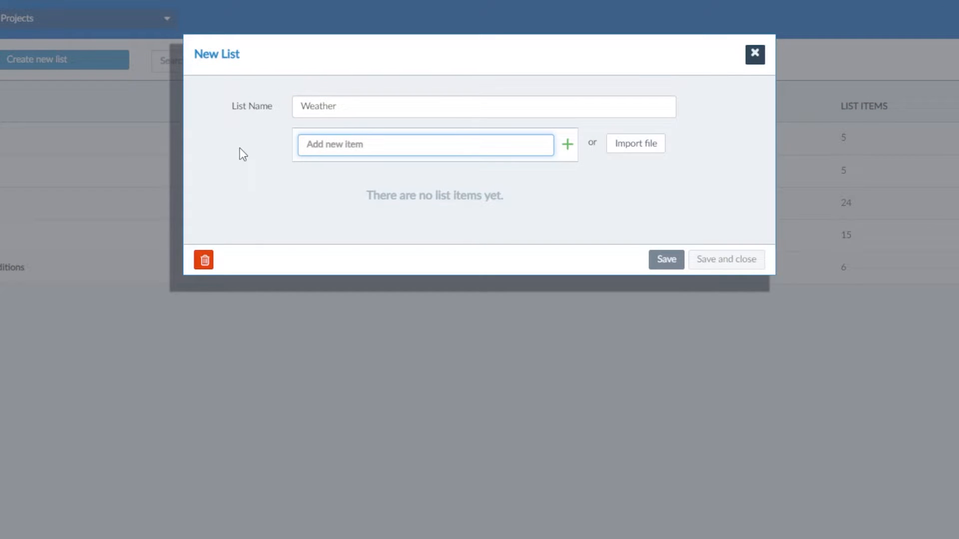
text(Sun)
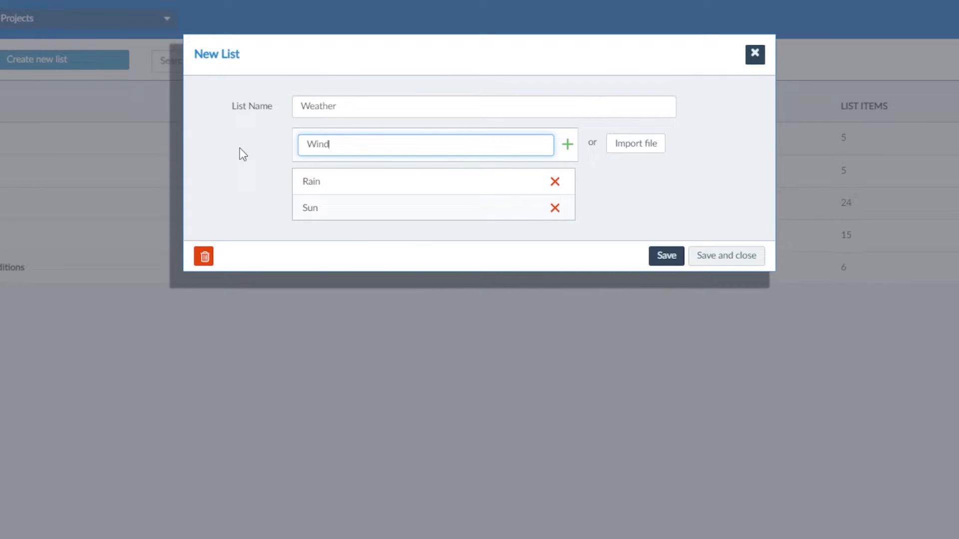
click(567, 144)
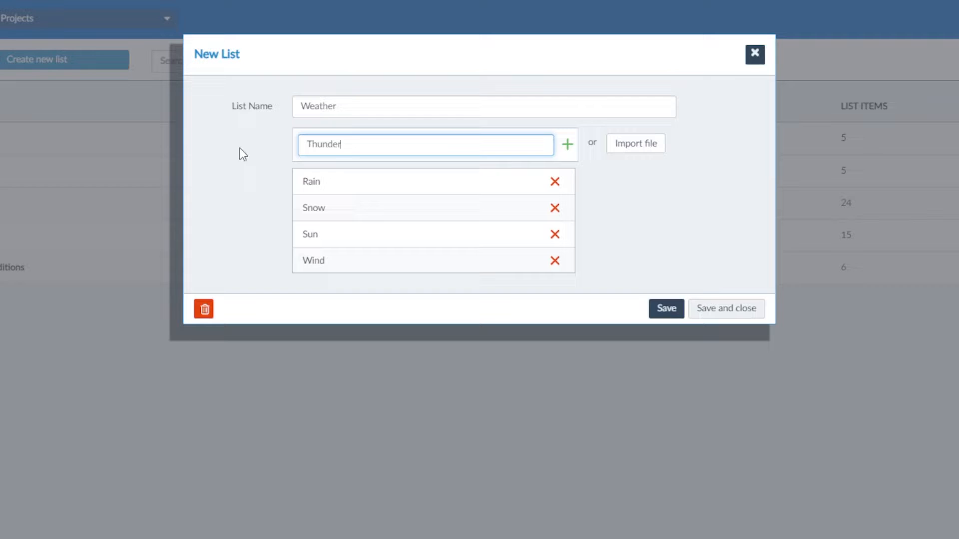
click(567, 145)
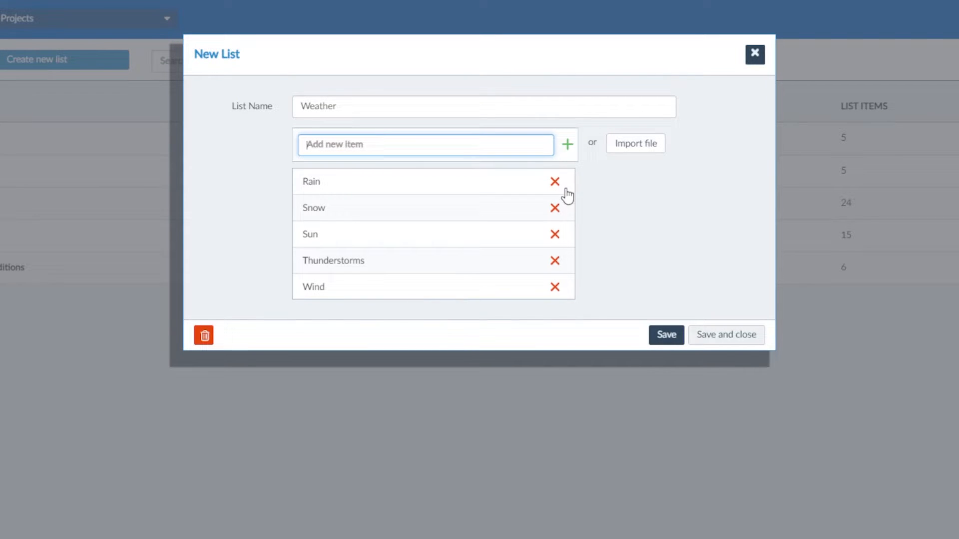
mouse_move(732, 332)
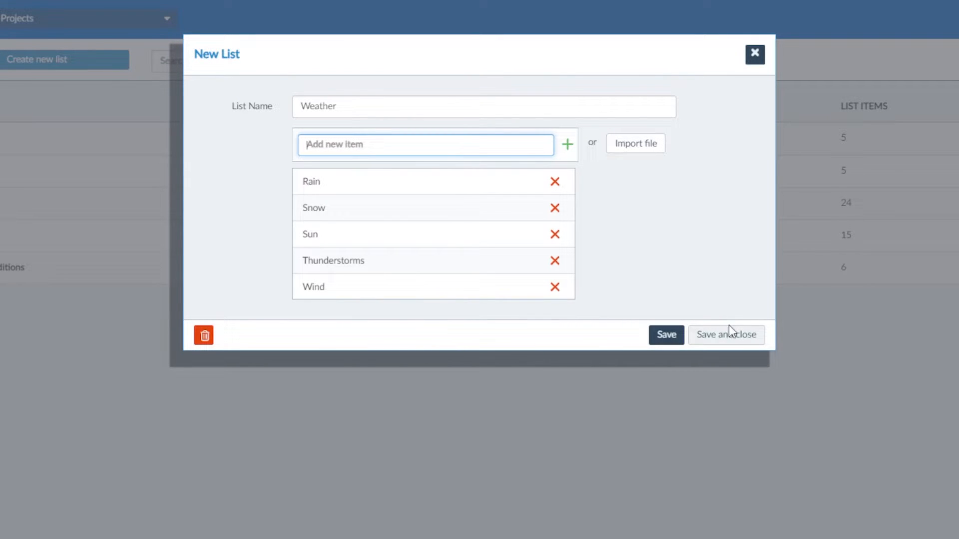
click(725, 335)
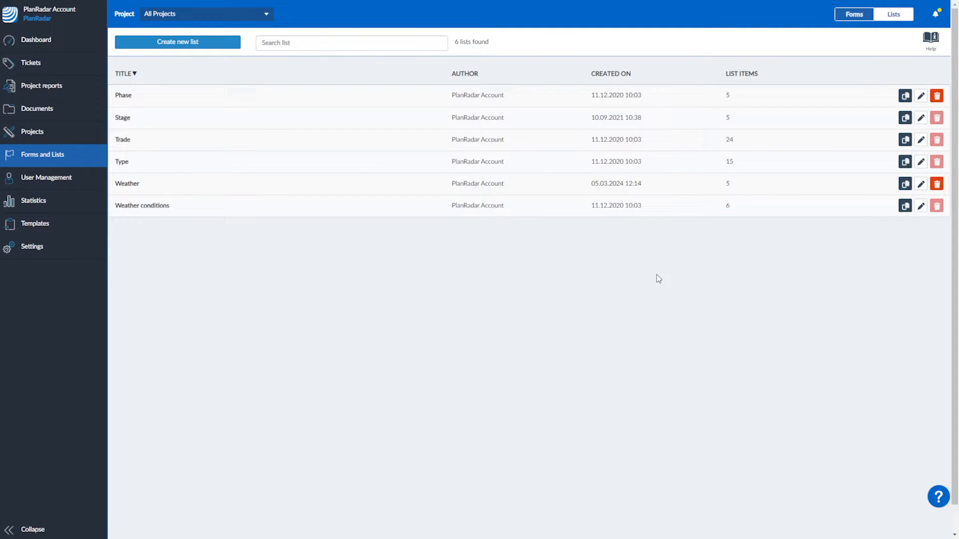
Preview Daily Site Log, move Fire Doors Inspected above Estimated Cost, then save and close
click(855, 14)
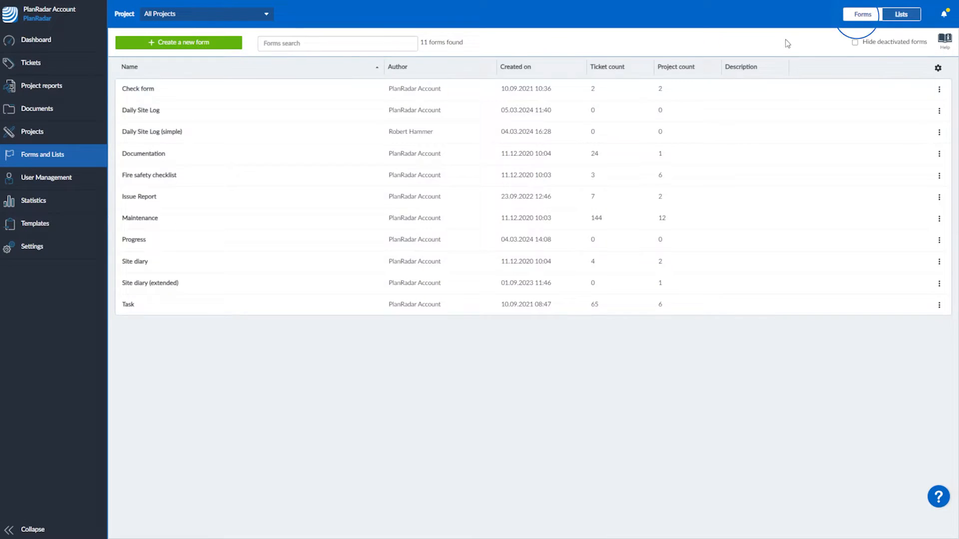
click(141, 110)
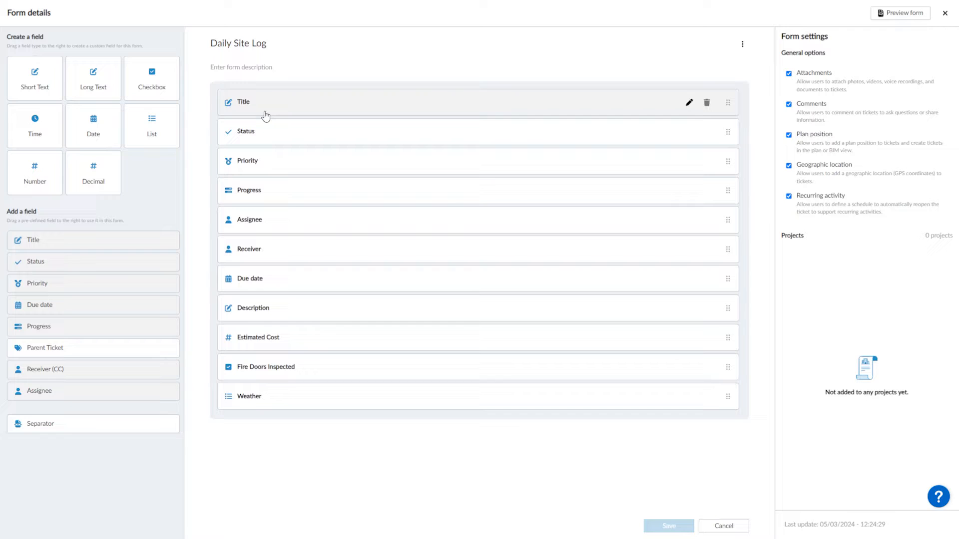
mouse_move(646, 67)
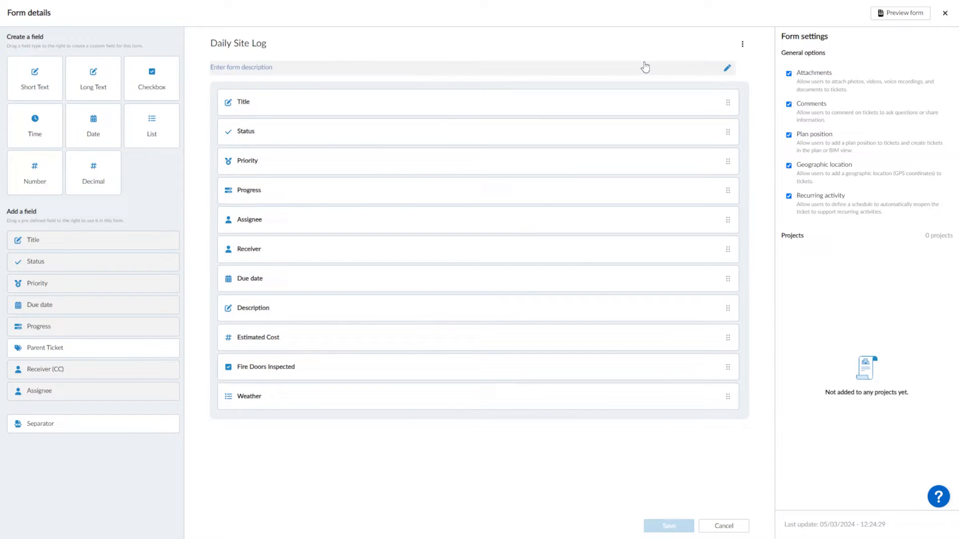
click(899, 13)
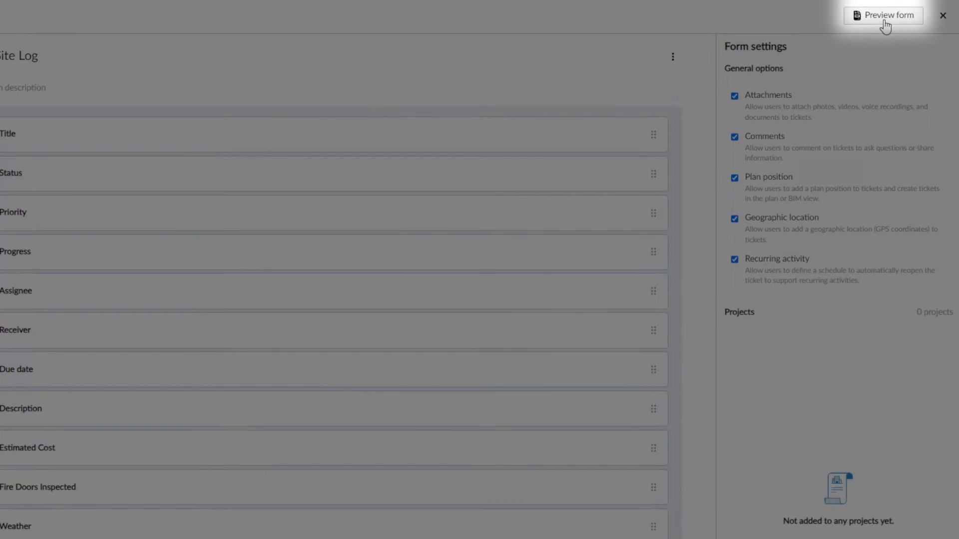
click(883, 15)
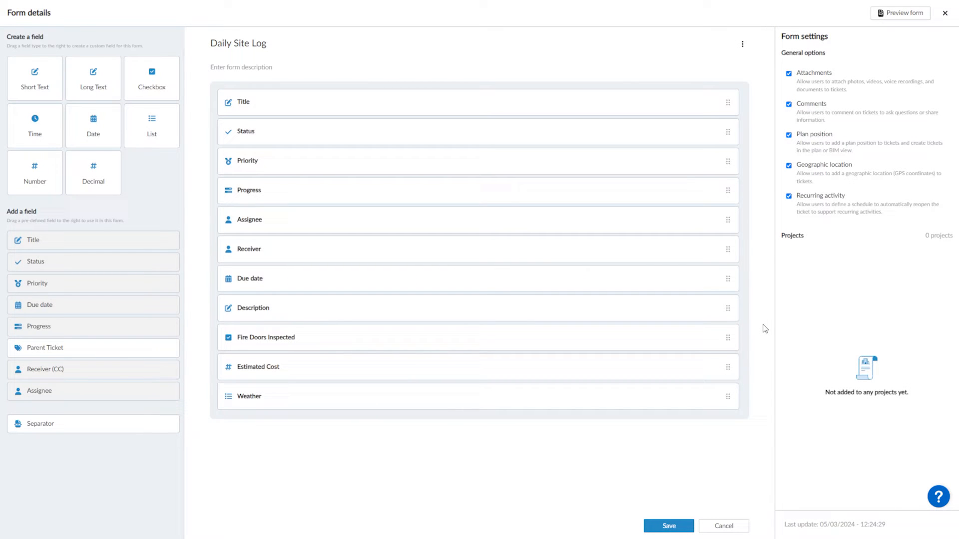
click(668, 526)
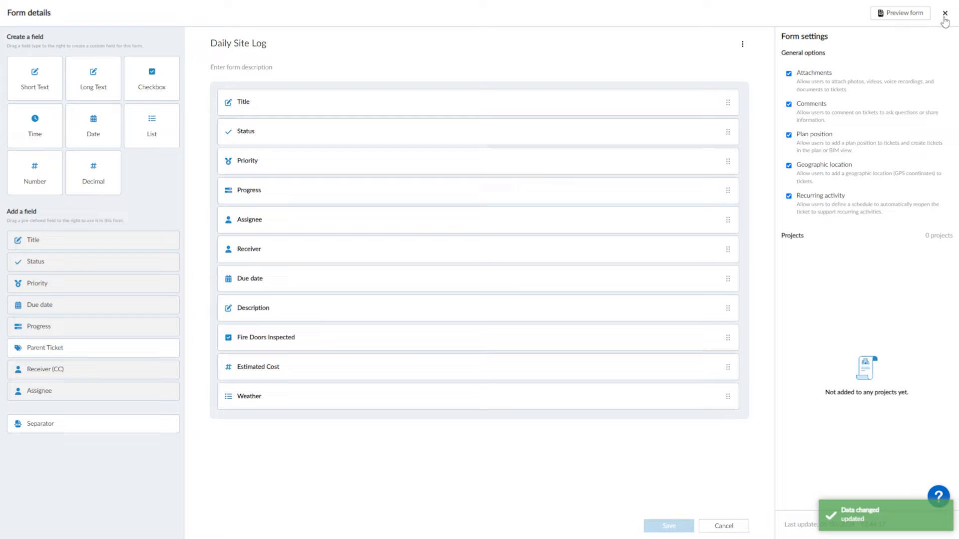
click(944, 12)
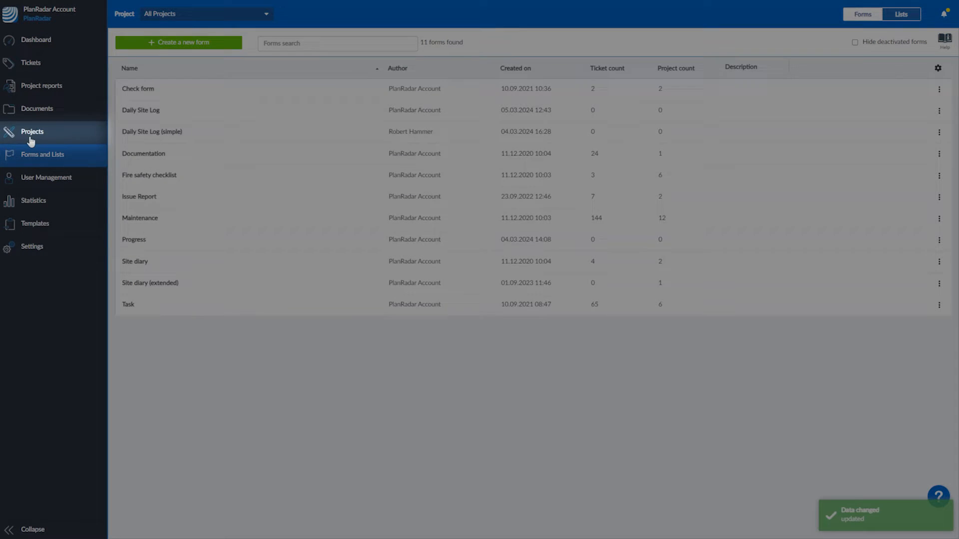
Open the ABC Logistics project and show its Forms tab
click(32, 131)
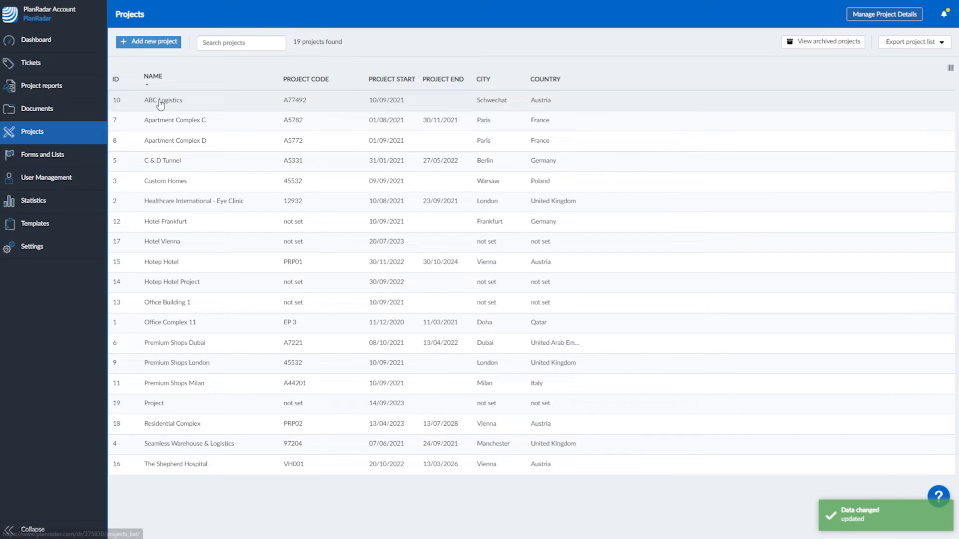
click(163, 100)
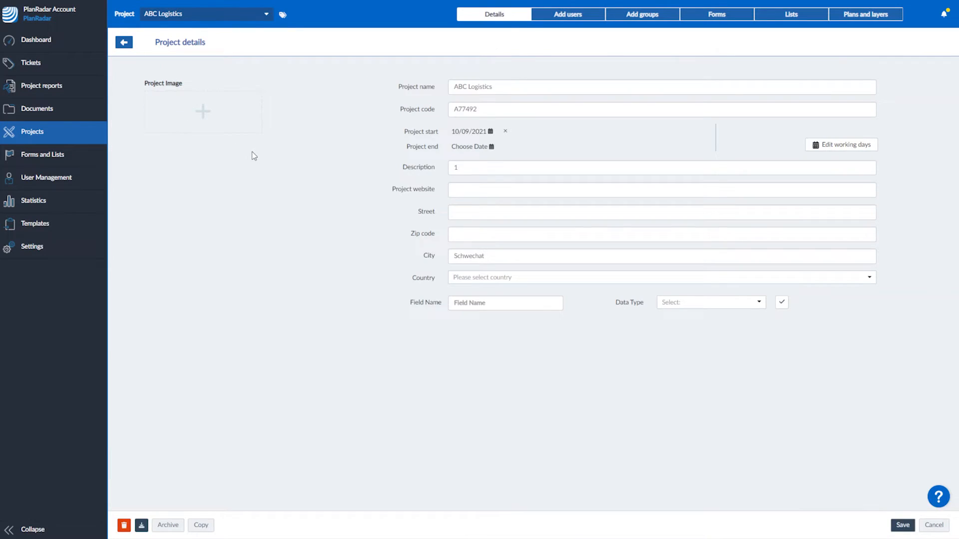
click(716, 14)
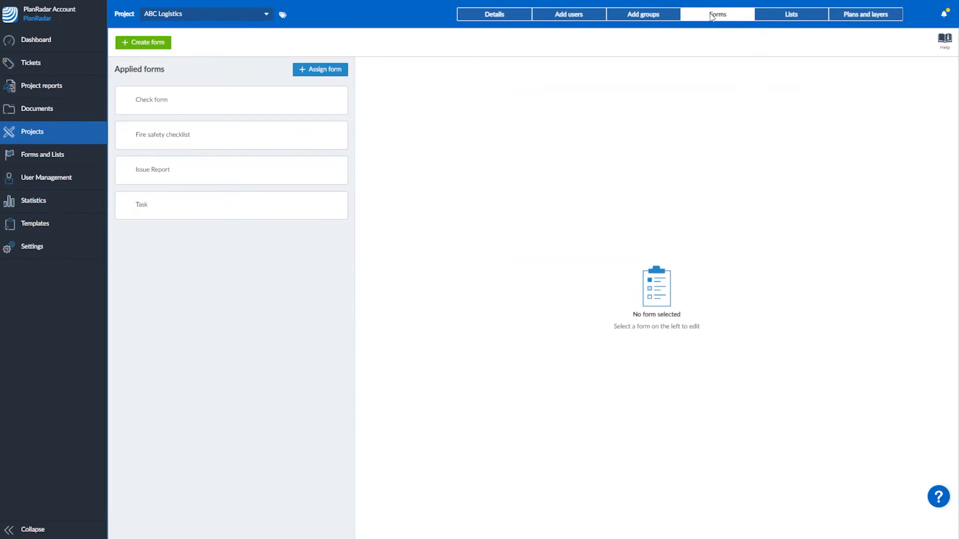
Assign Daily Site Log to ABC Logistics and link its Weather field to the Weather list
click(319, 69)
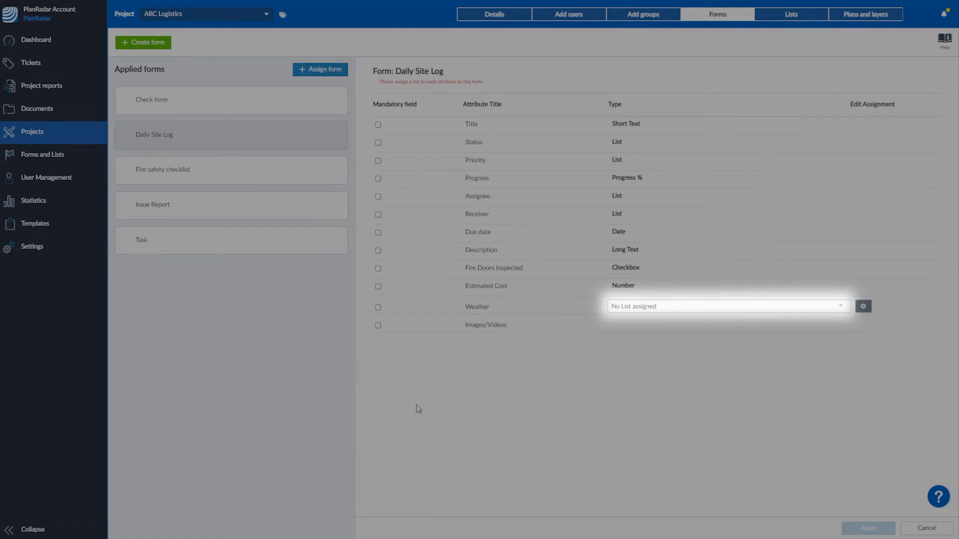
click(727, 306)
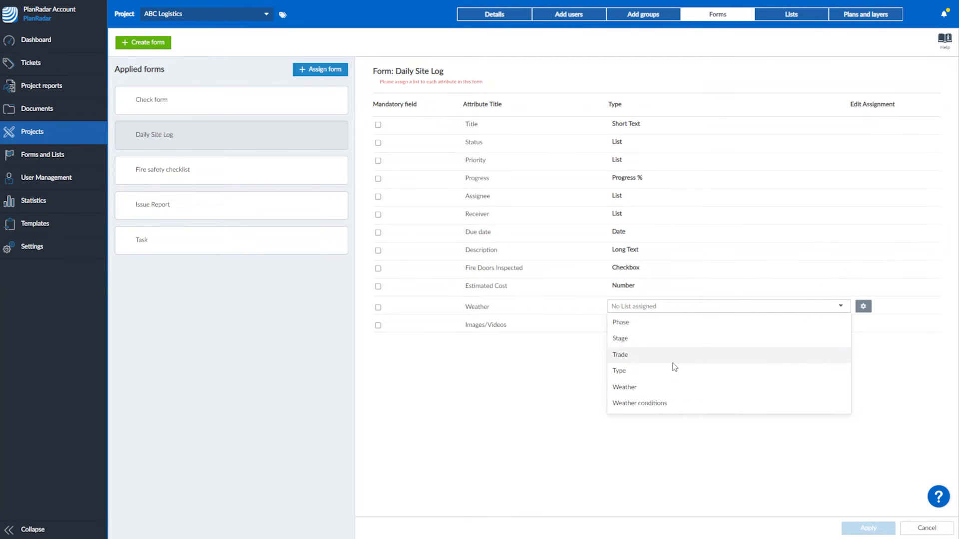
click(624, 387)
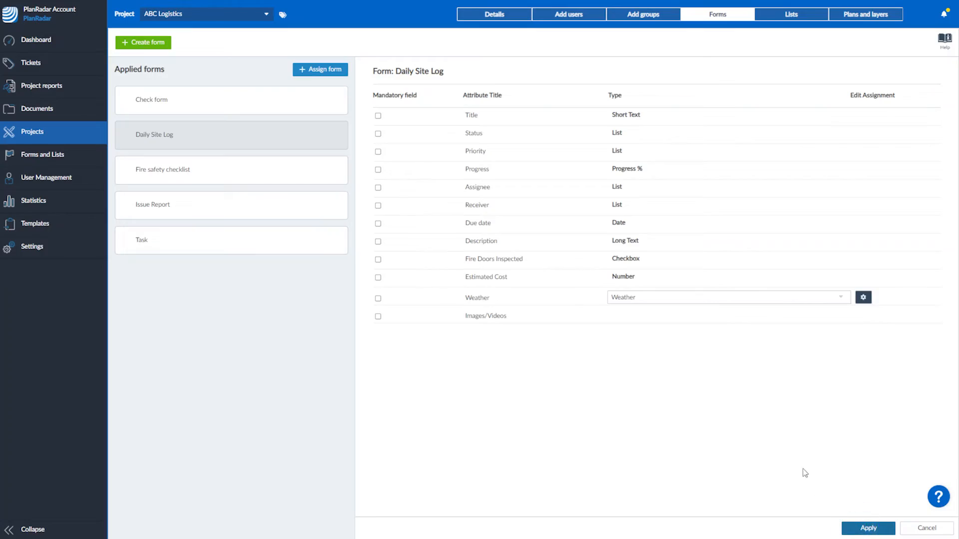